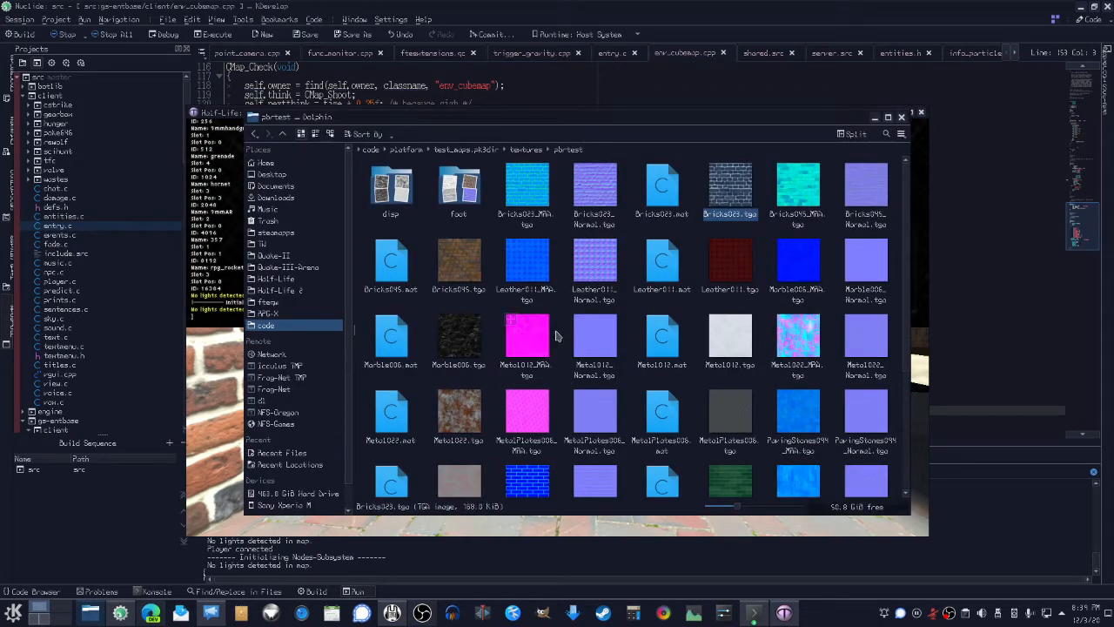
Focus the game window, open Marble006.mat in Kate, and scroll through the material definition
left_click(526, 335)
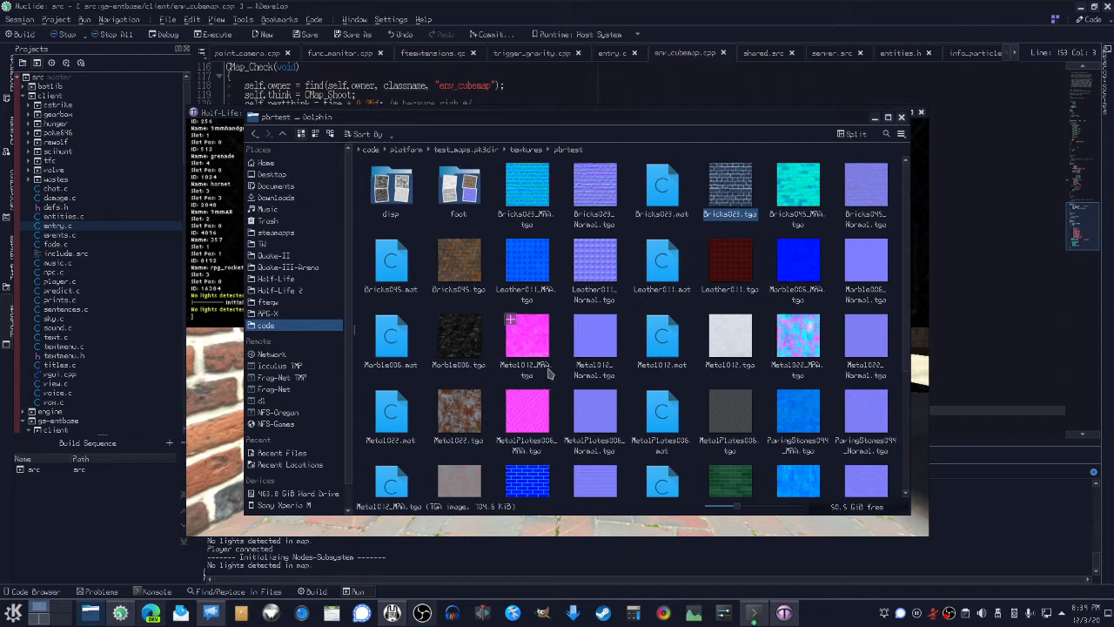
mouse_move(547, 368)
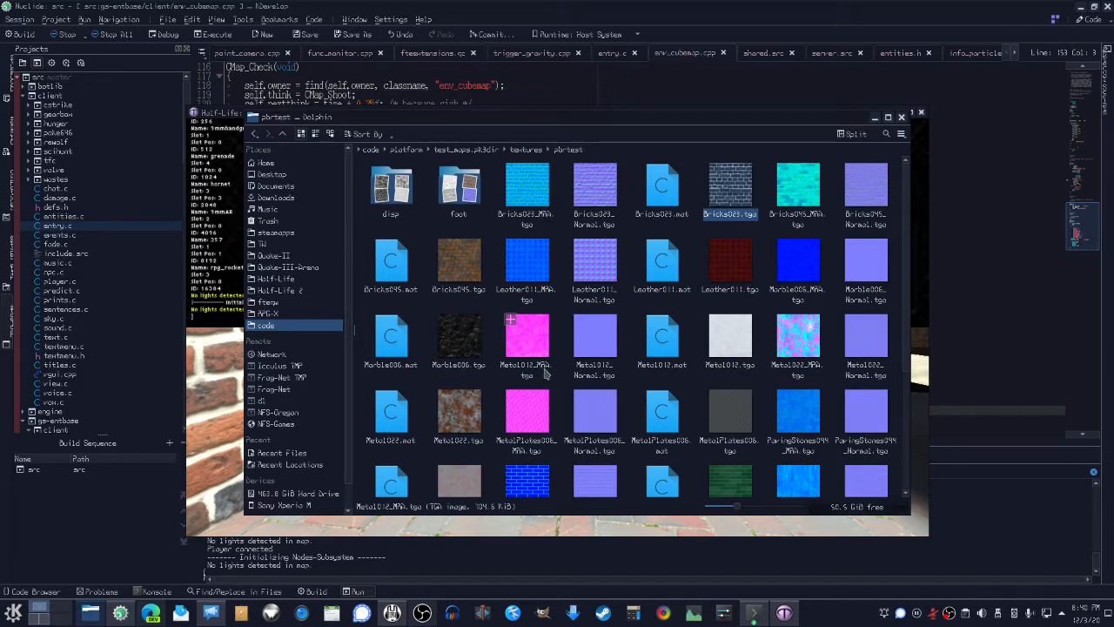
mouse_move(549, 373)
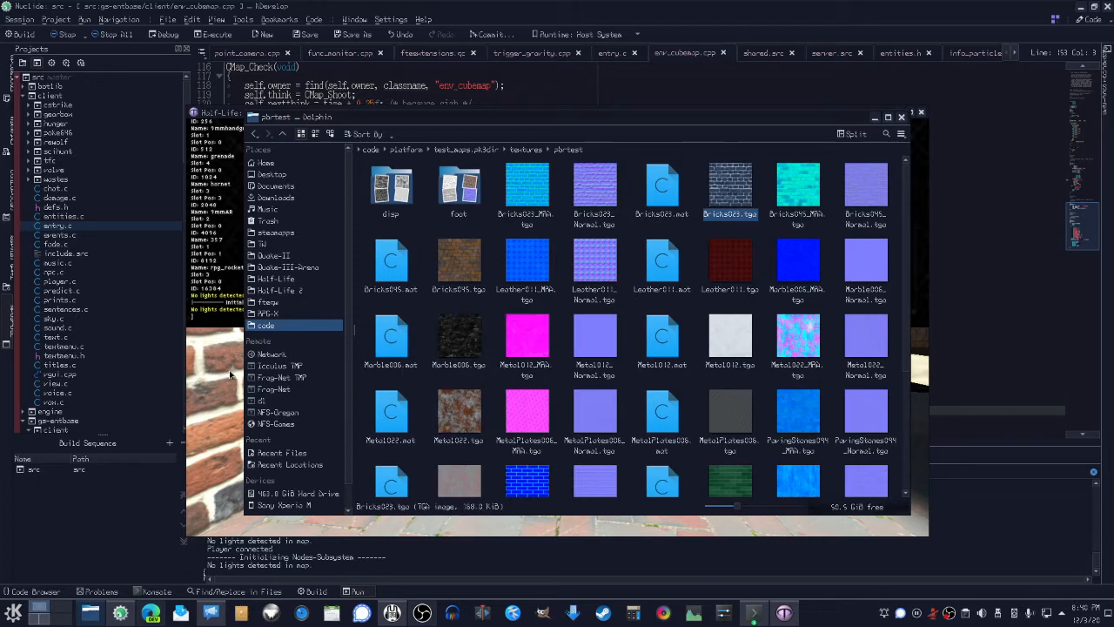
double_click(390, 183)
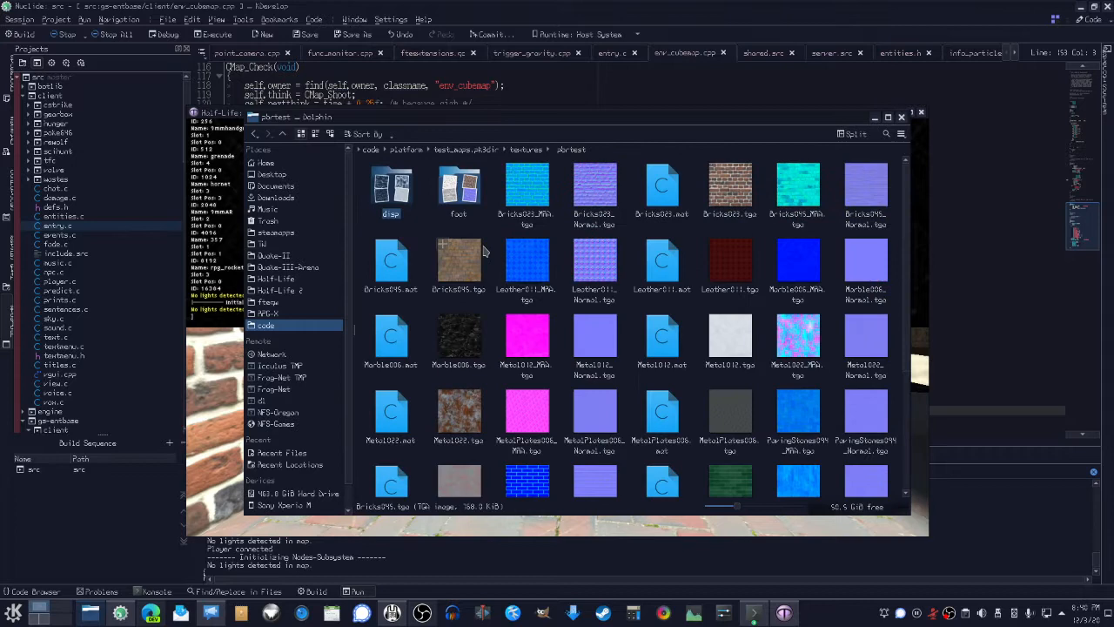
scroll("down", 3)
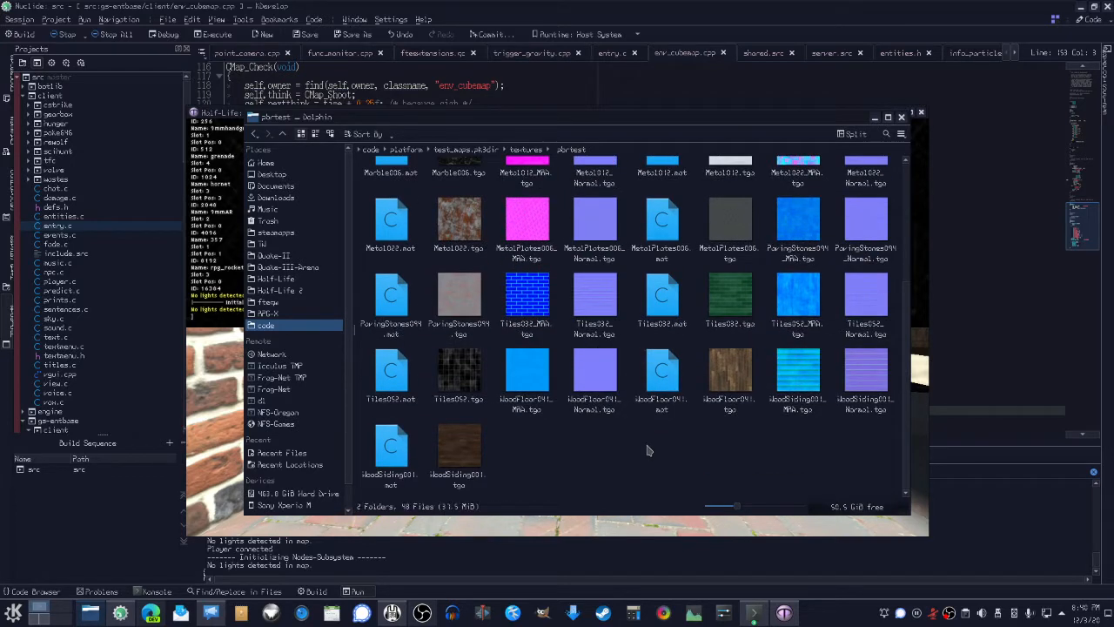
mouse_move(451, 512)
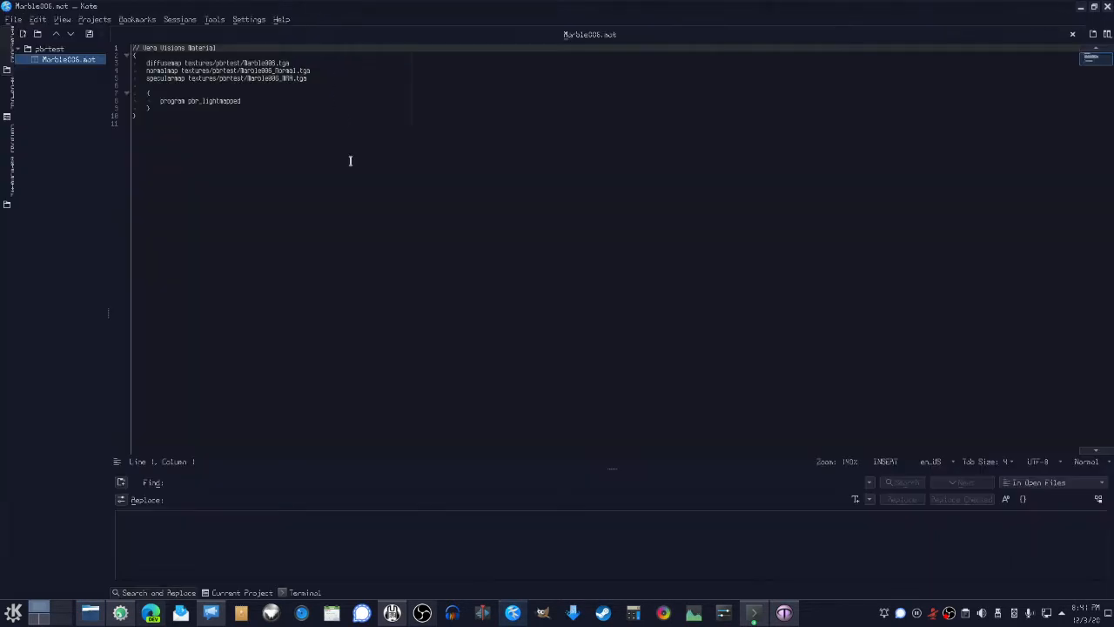
Select the diffusemap line in Marble006.mat to review the material's maps
left_click(145, 63)
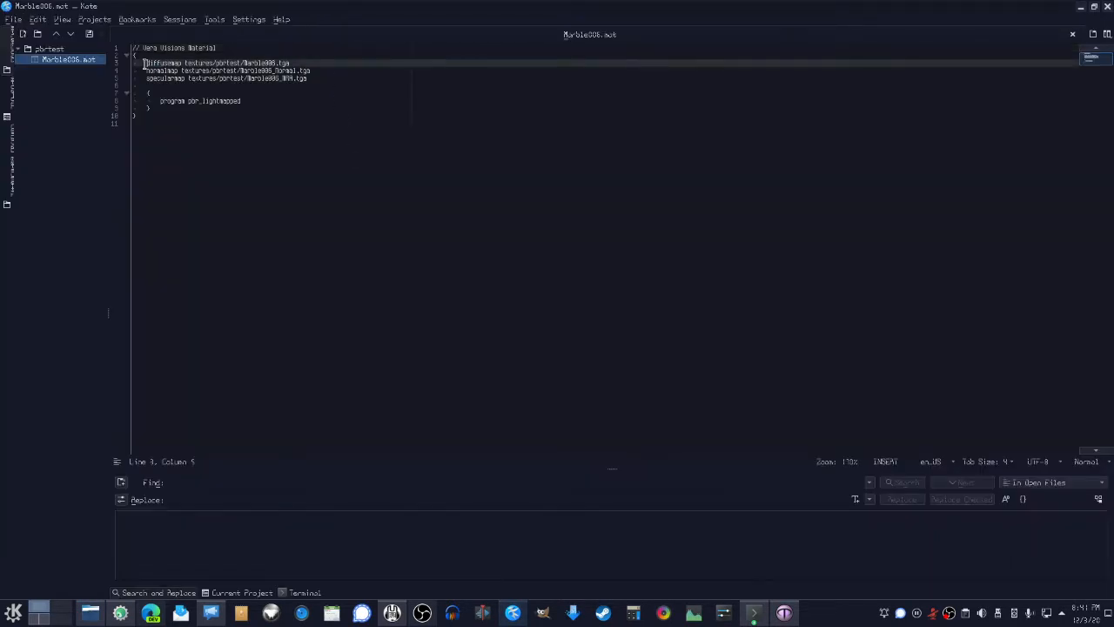